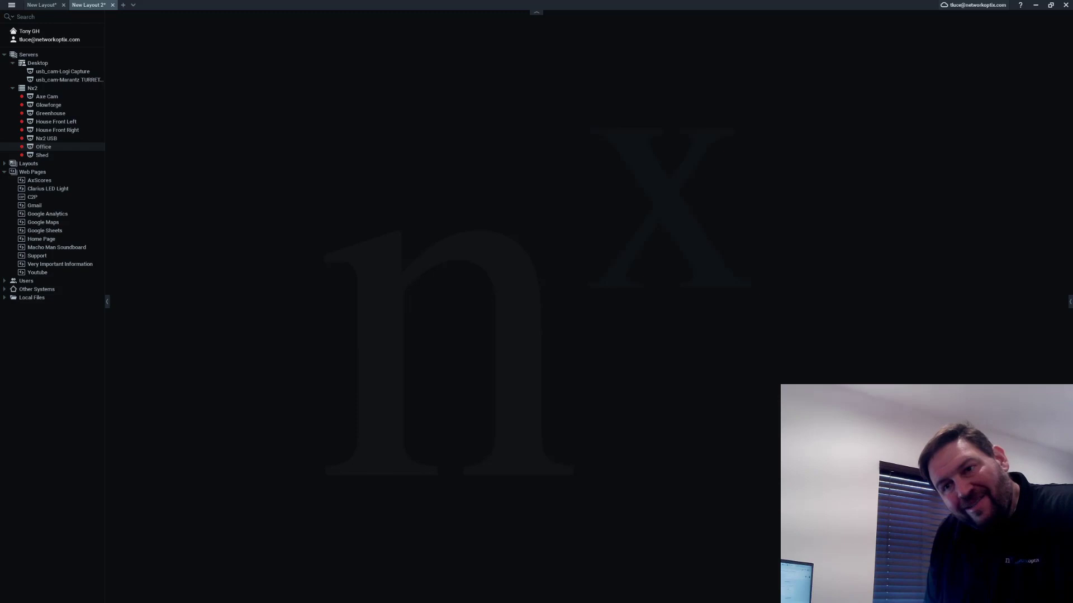
mouse_move(43, 154)
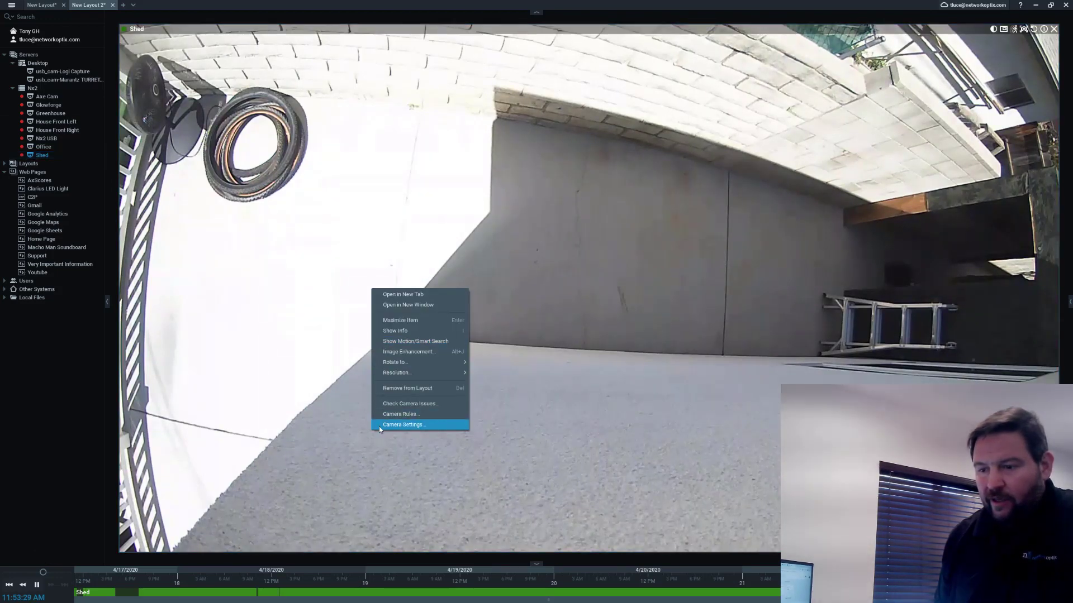
- Bring up the Shed camera's settings on the General page with its model, IP 192.168.86.23 and stream URLs
left_click(402, 425)
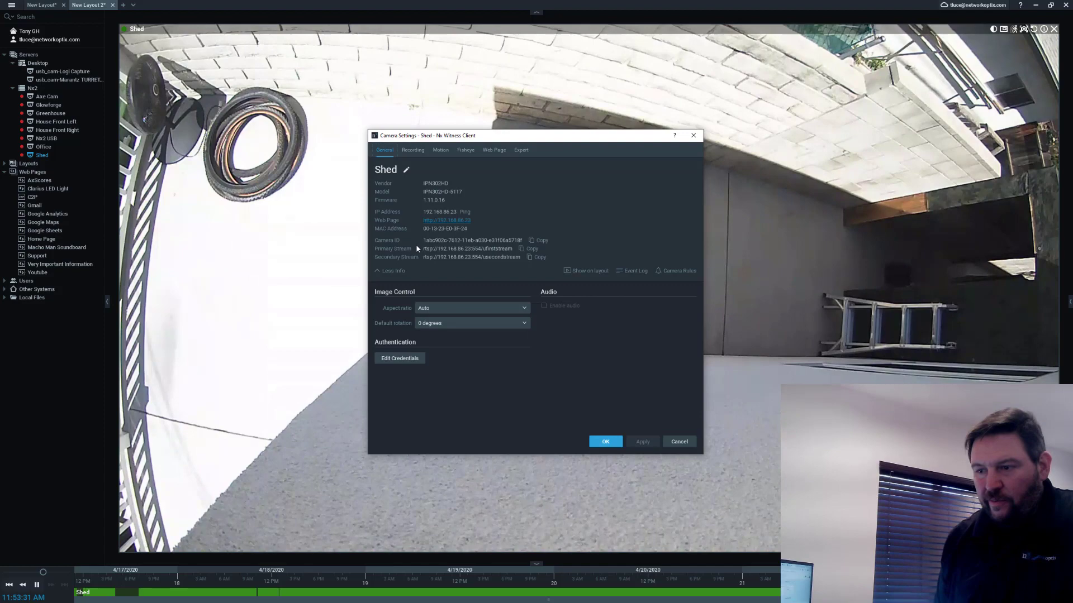
left_click(447, 220)
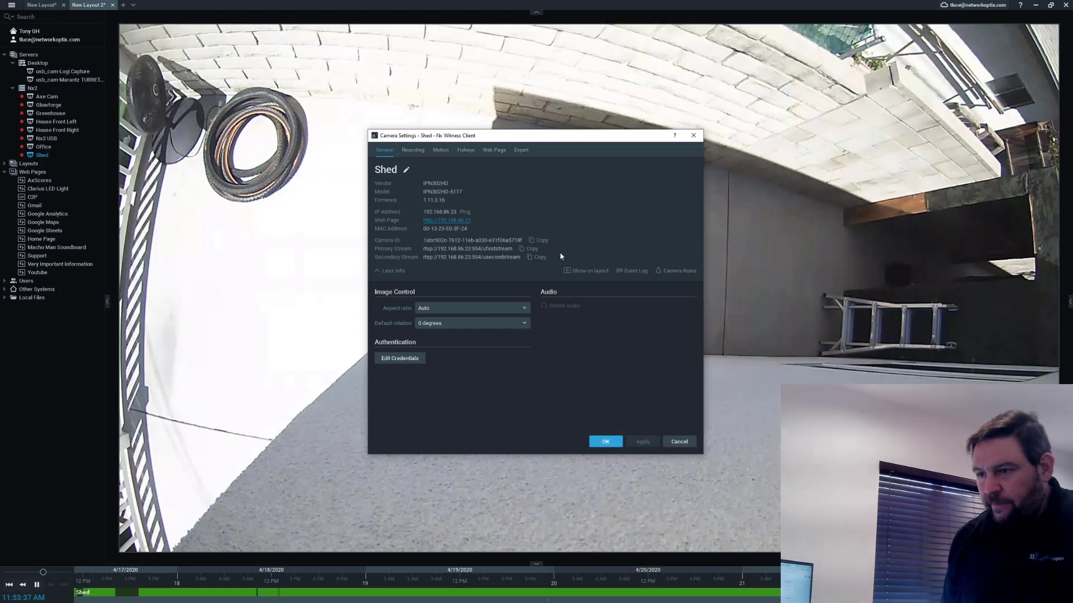
- View the Shed camera's built-in web page, then switch the settings to House Front Right
left_click(494, 150)
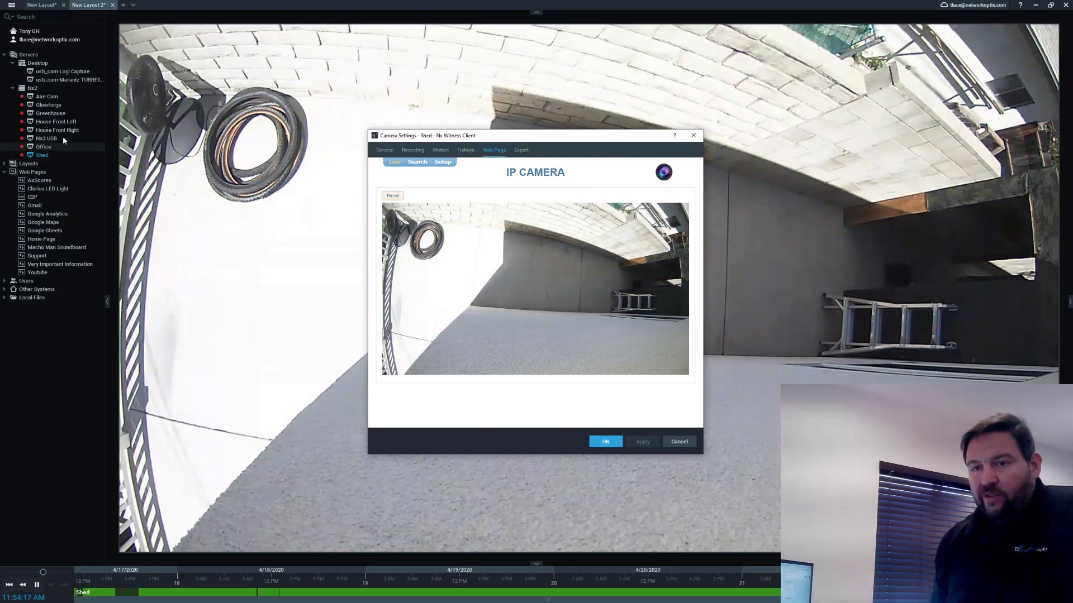
left_click(56, 130)
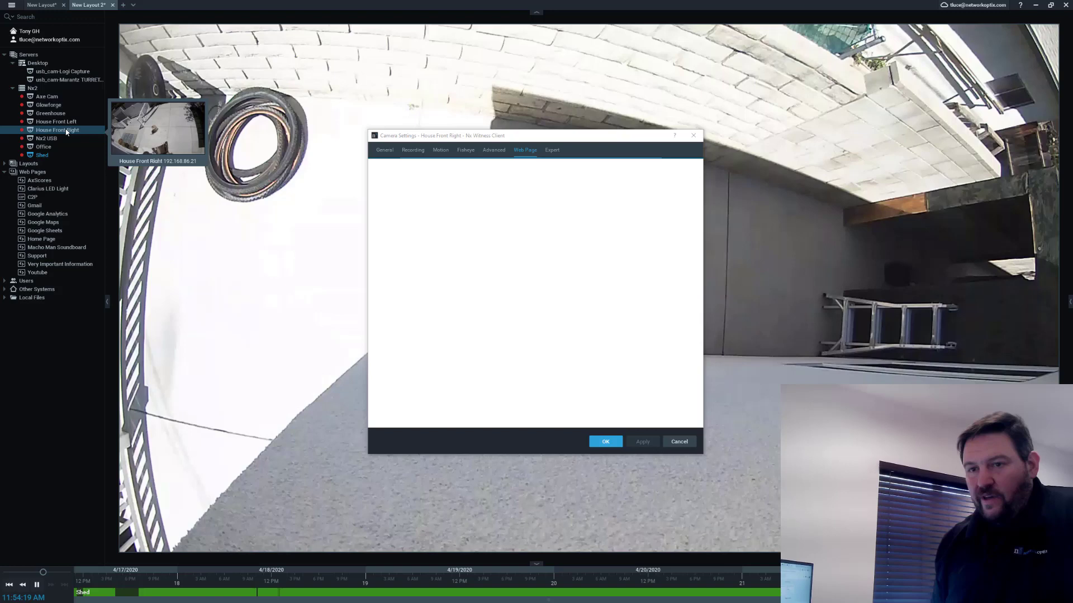